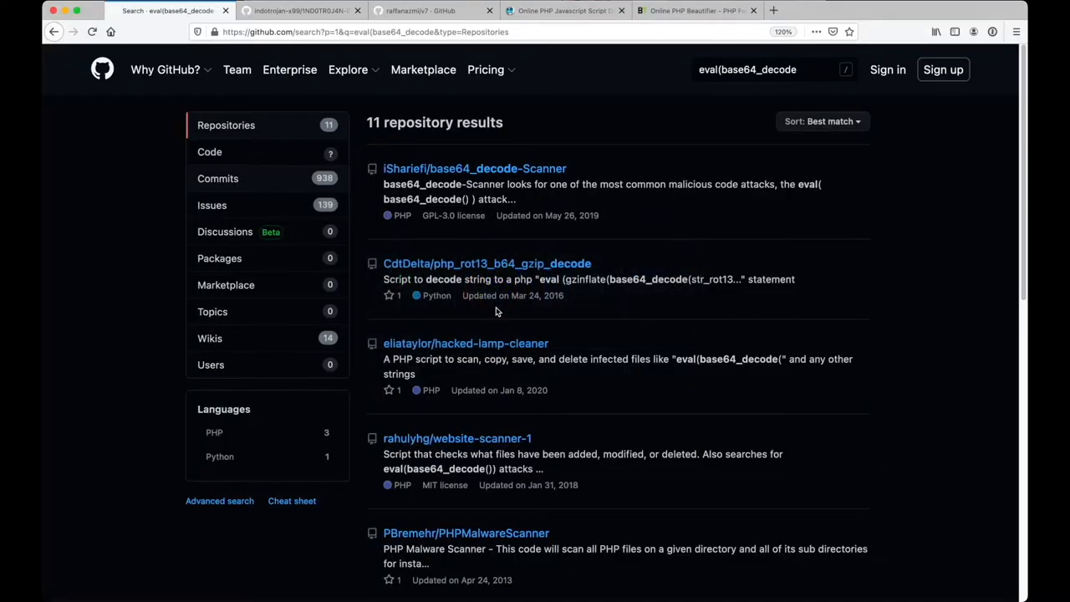
mouse_move(341, 231)
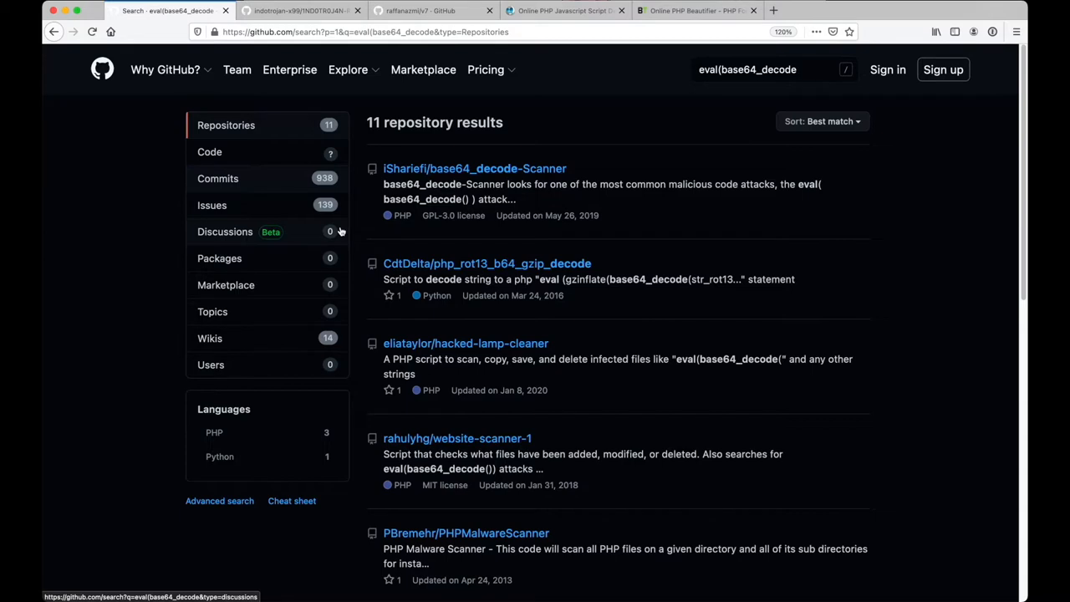
mouse_move(548, 215)
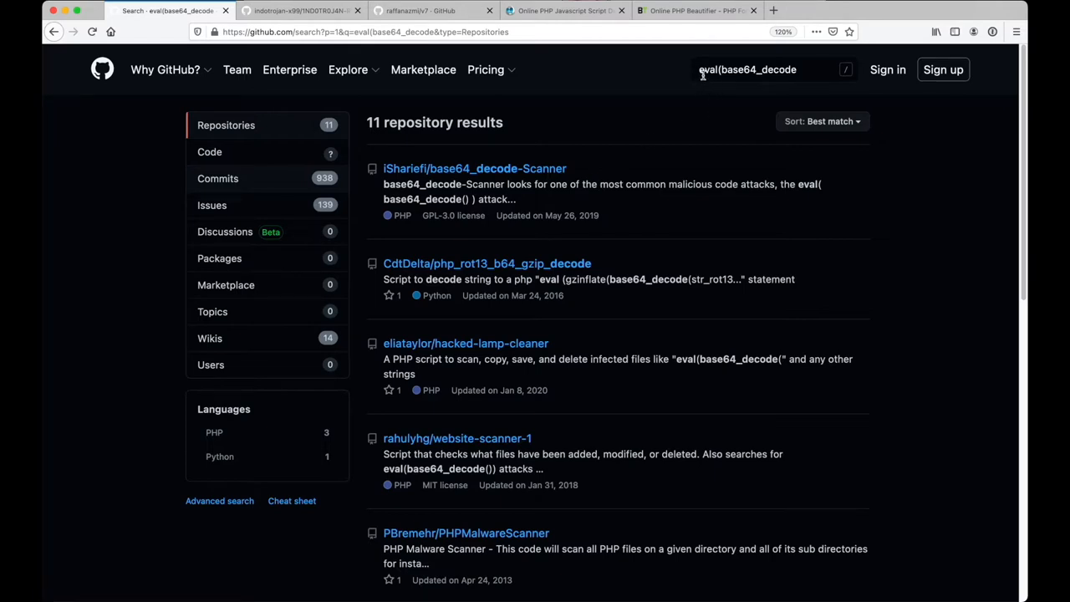
mouse_move(606, 149)
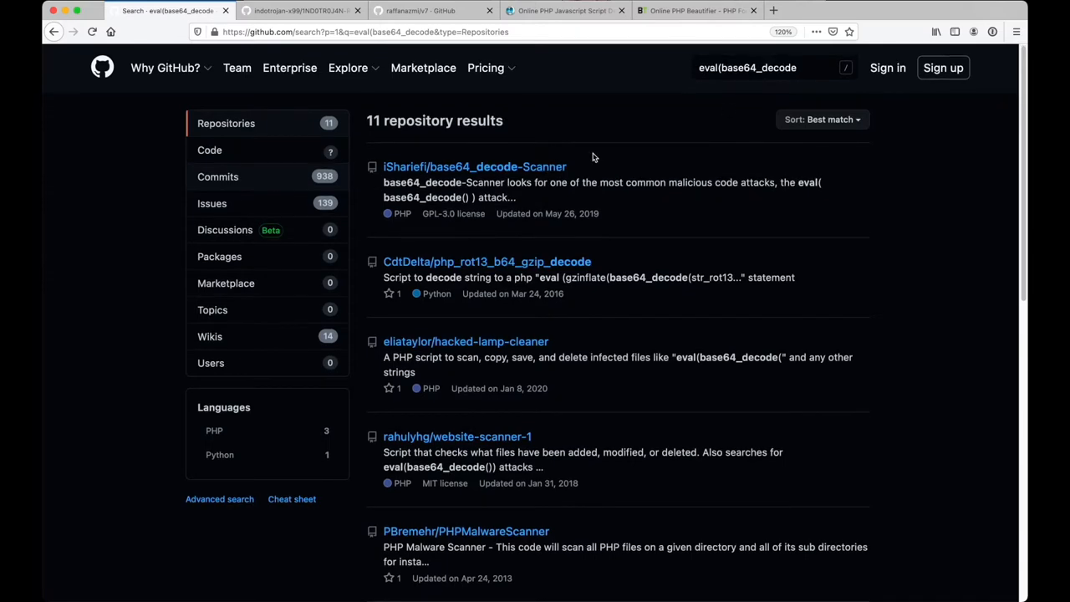
Scroll down to the PHP-code results and open the 1ND0TR0J4N-Ransomware repository
scroll("down", 3)
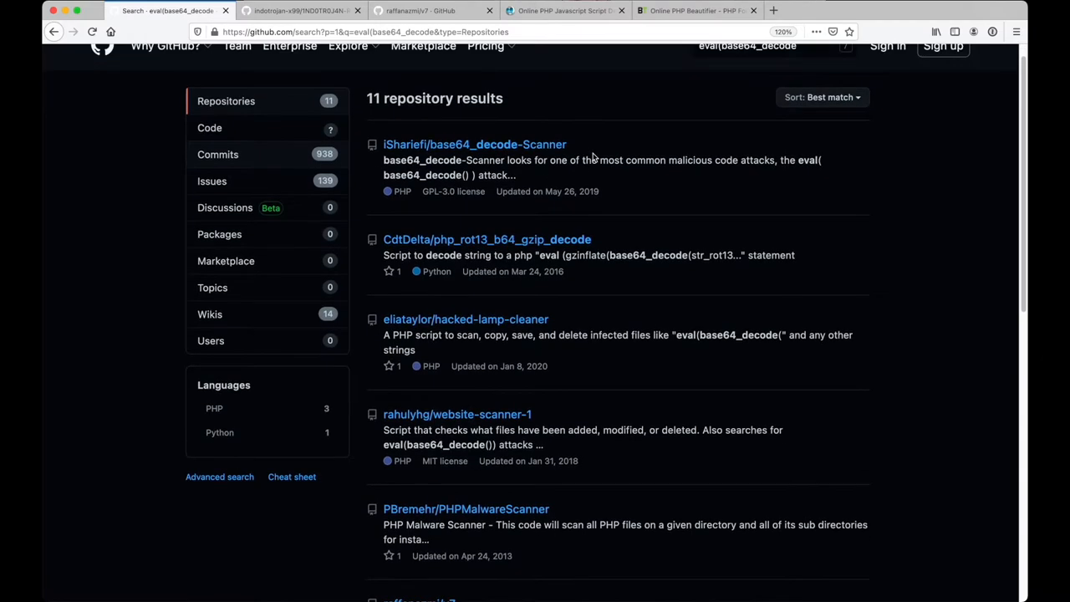
mouse_move(499, 145)
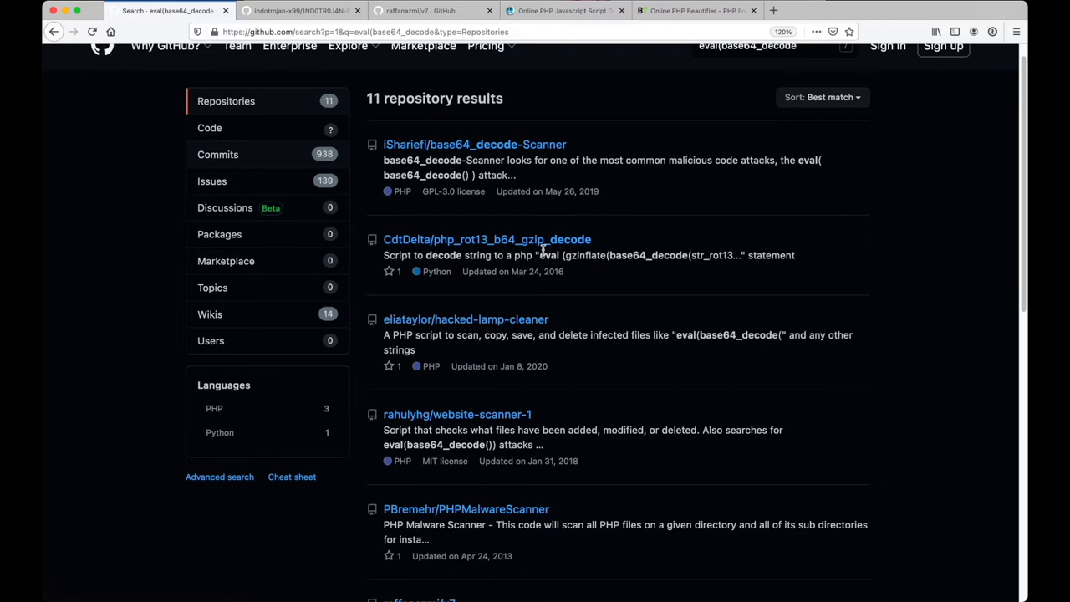
mouse_move(719, 269)
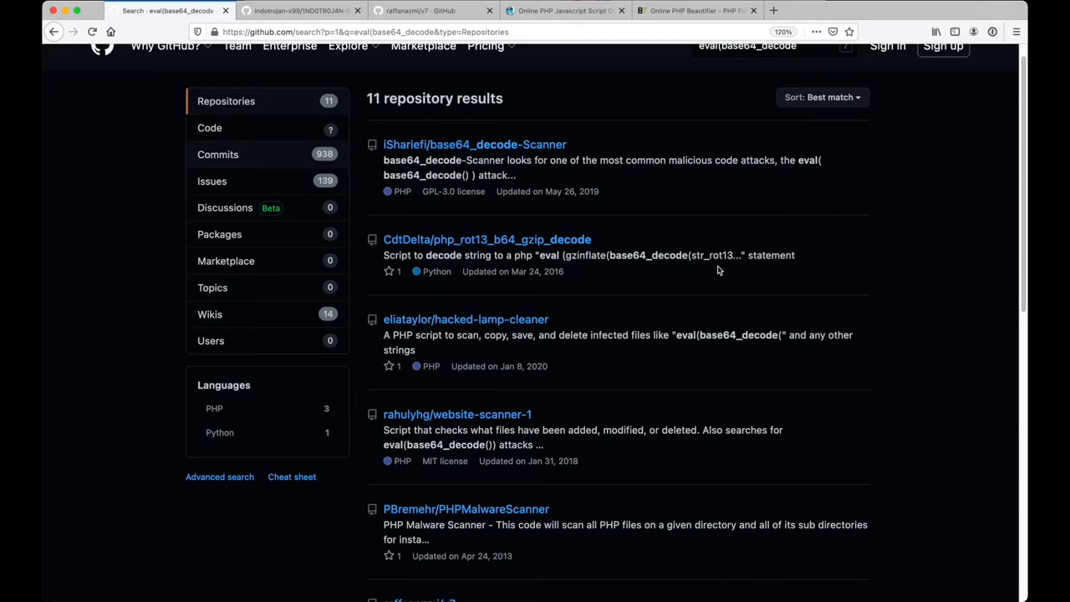
mouse_move(724, 287)
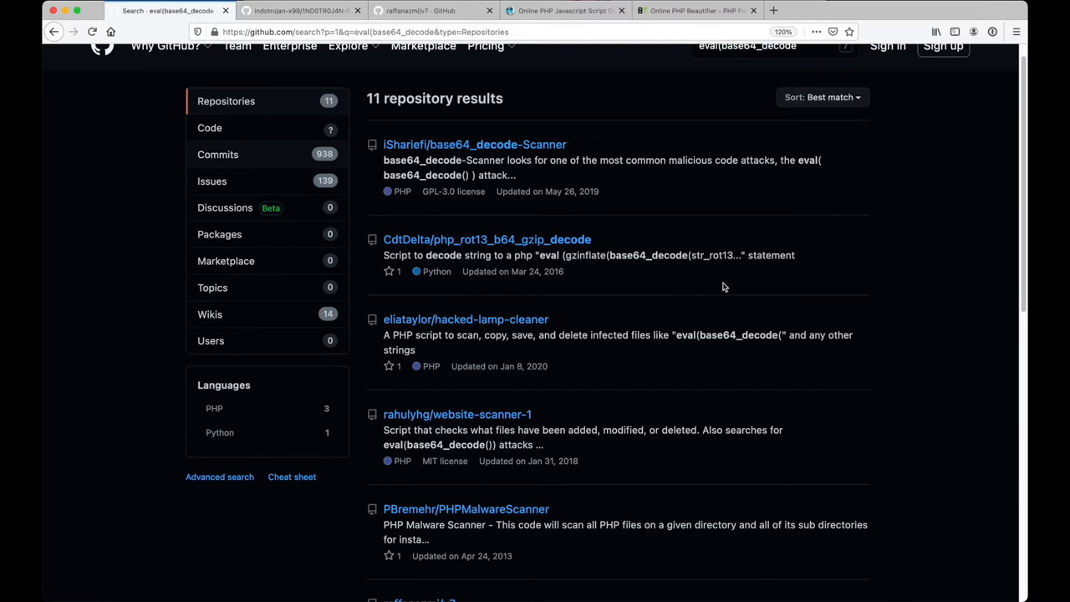
mouse_move(603, 338)
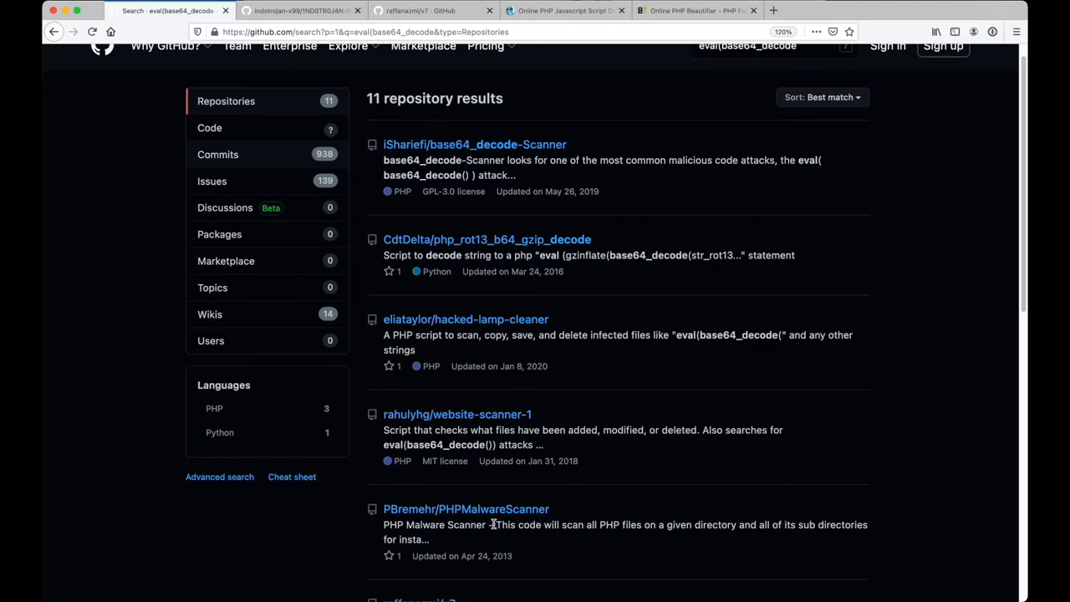
scroll("down", 3)
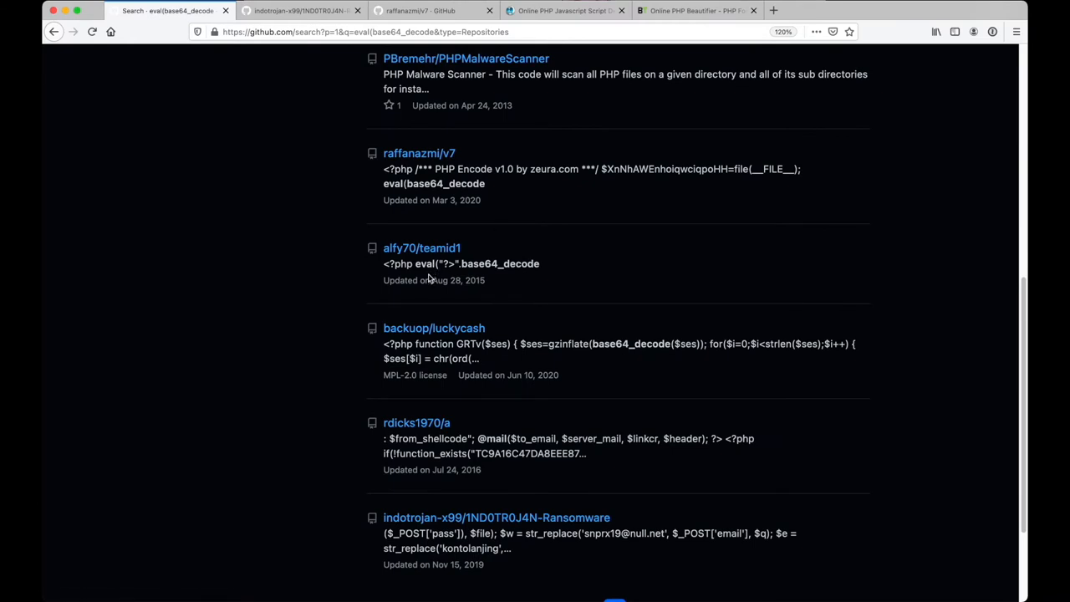
mouse_move(467, 280)
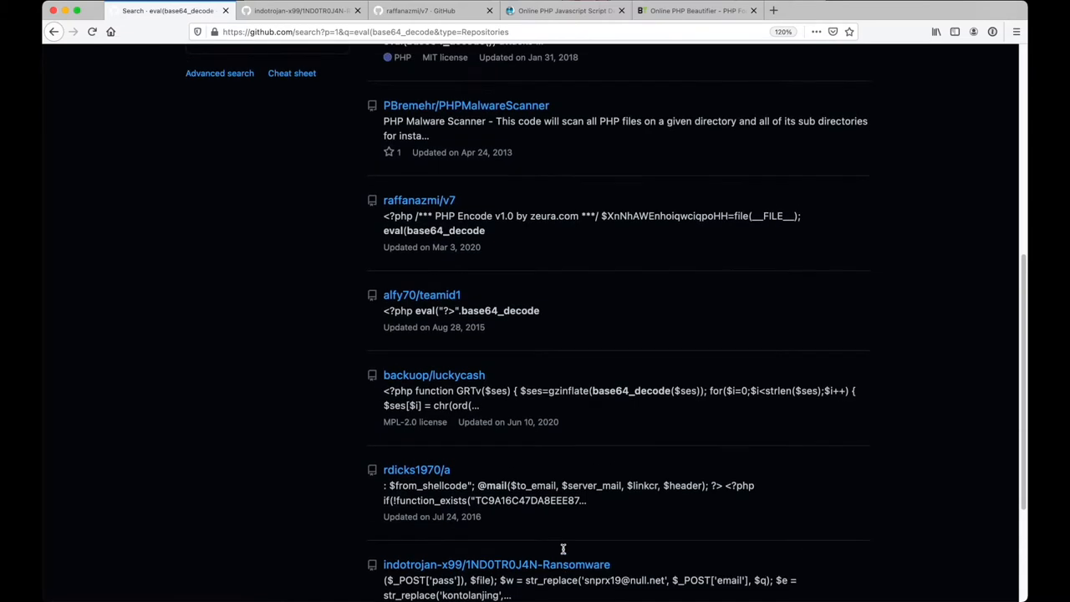
scroll("down", 3)
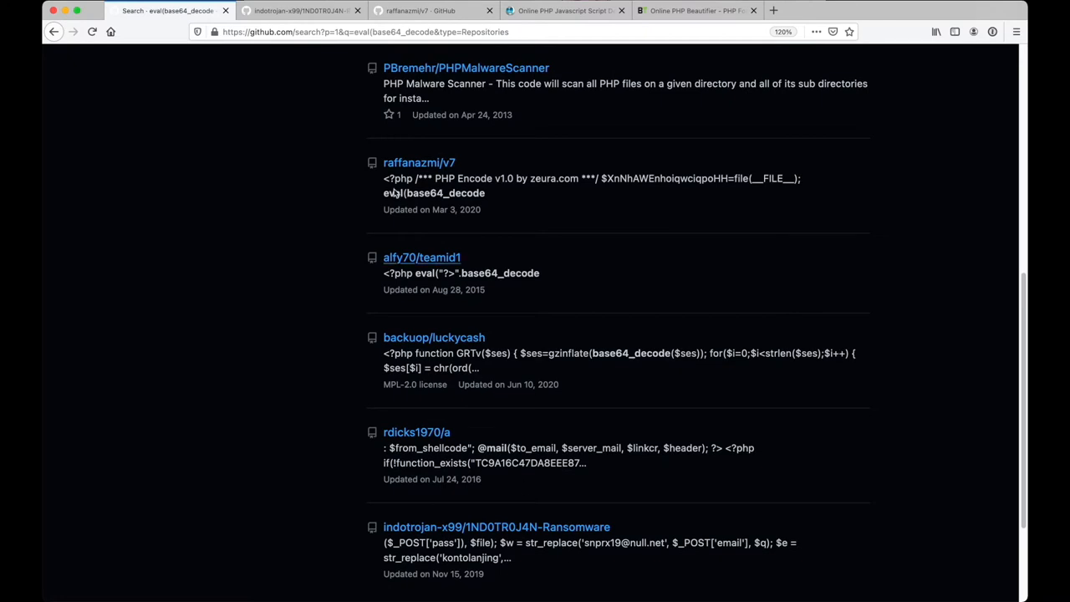
left_click(297, 10)
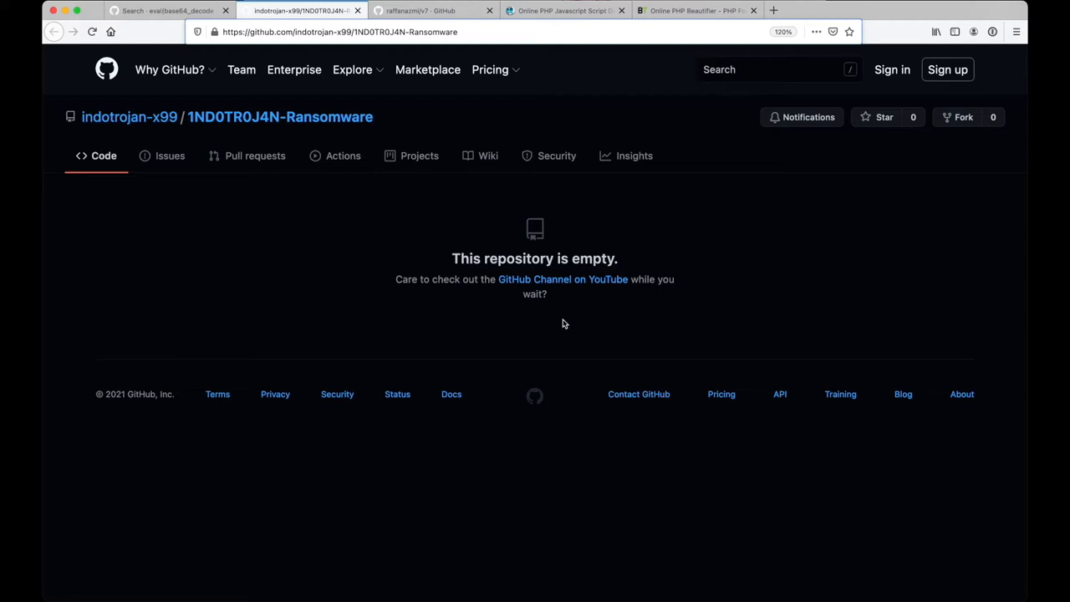
mouse_move(503, 220)
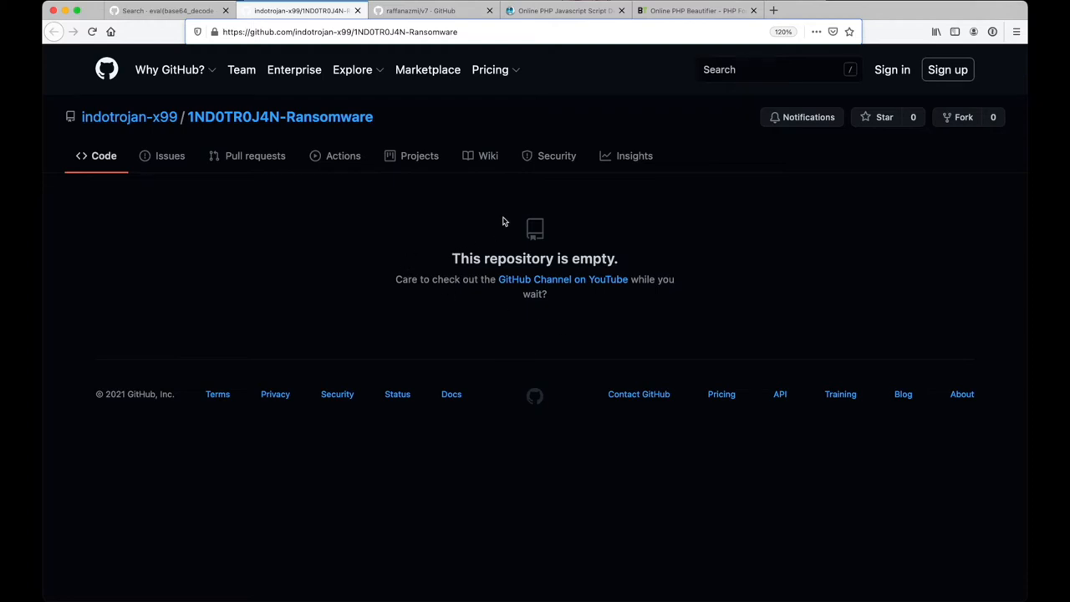
Return to the eval(base64_decode repository search results tab
left_click(167, 12)
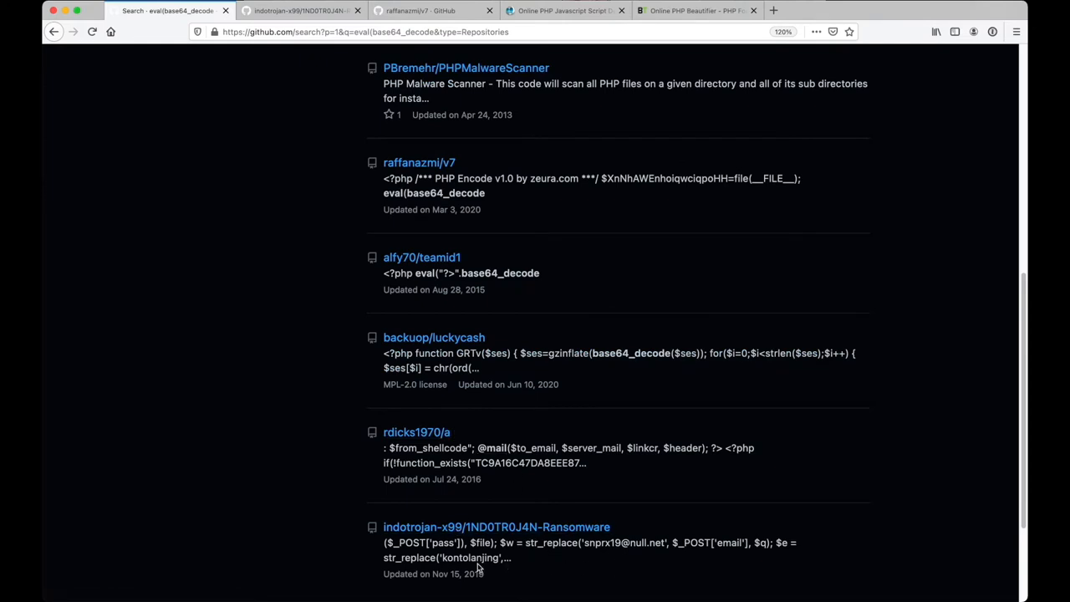
mouse_move(249, 492)
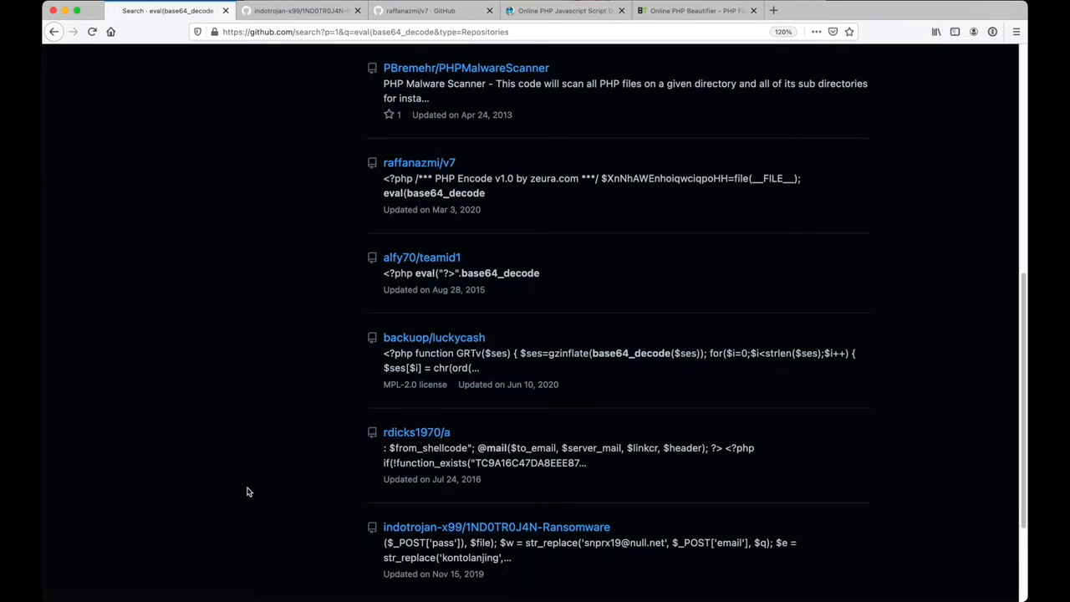
mouse_move(410, 178)
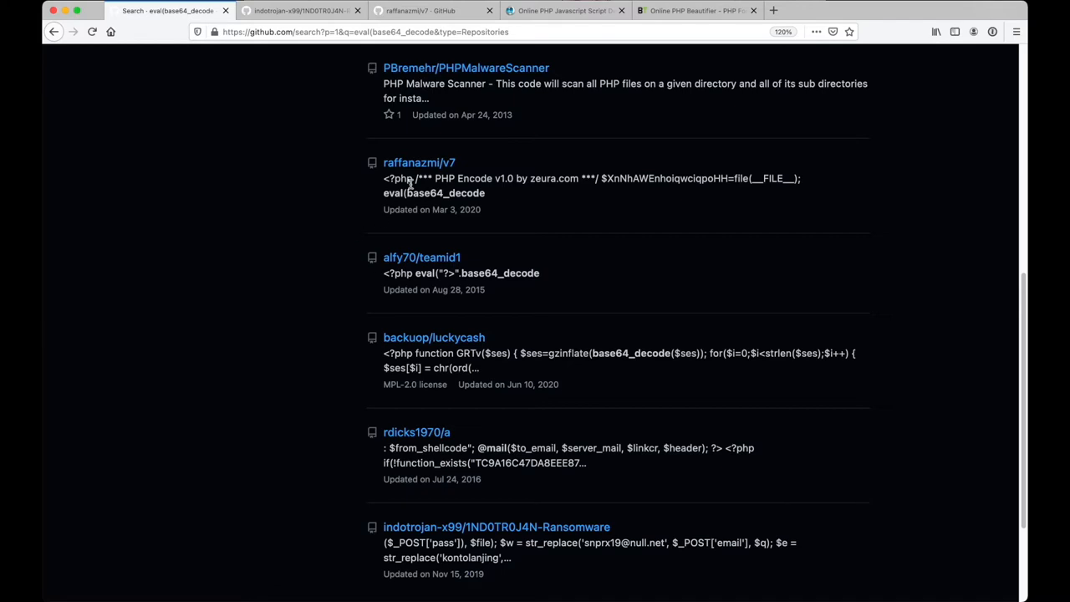
mouse_move(452, 164)
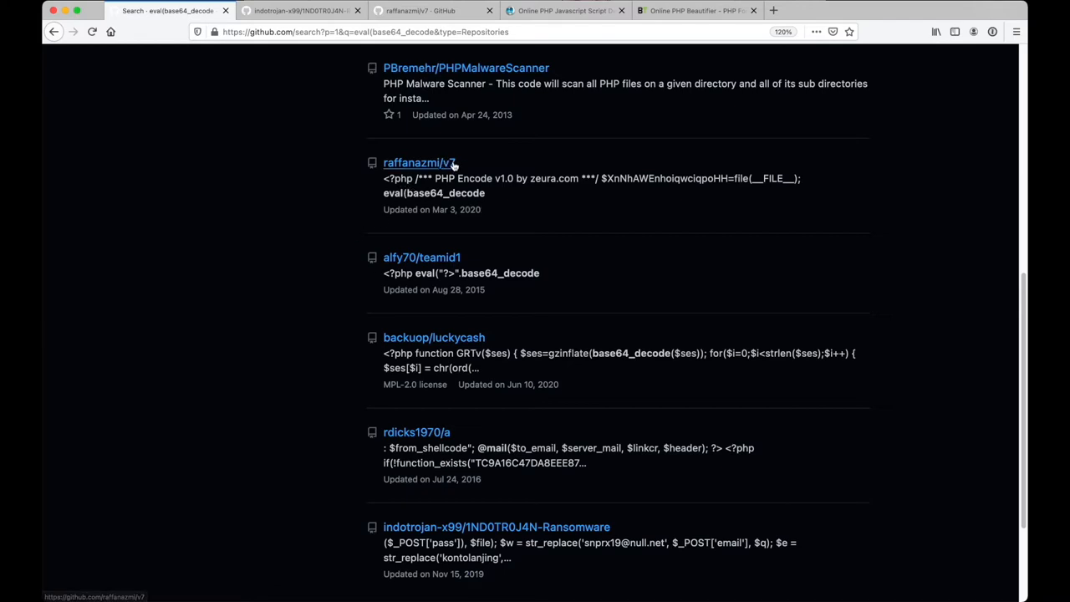
mouse_move(446, 212)
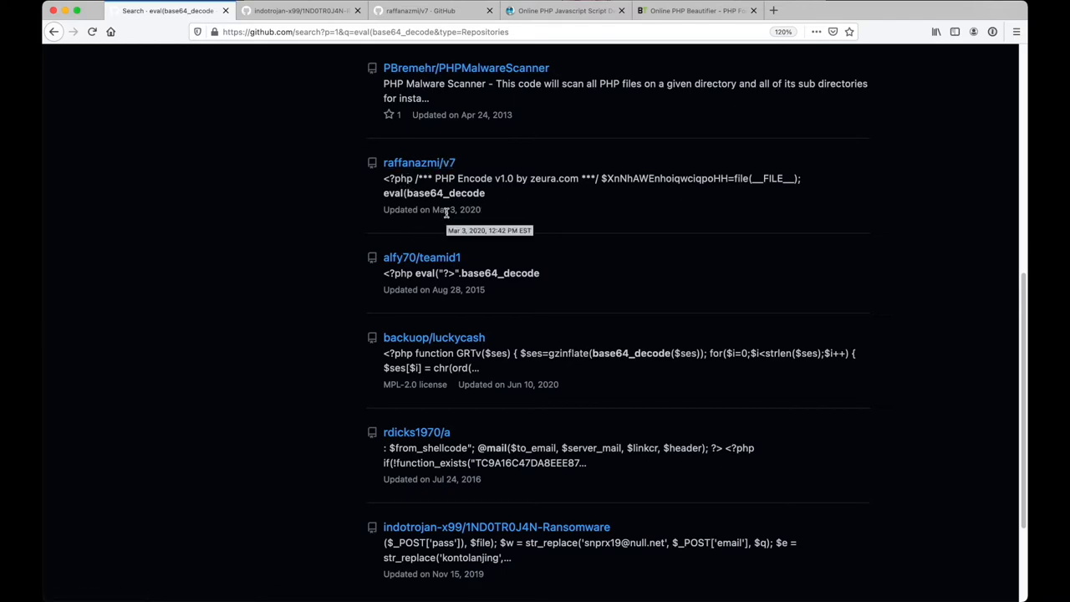
key("Cmd+Tab")
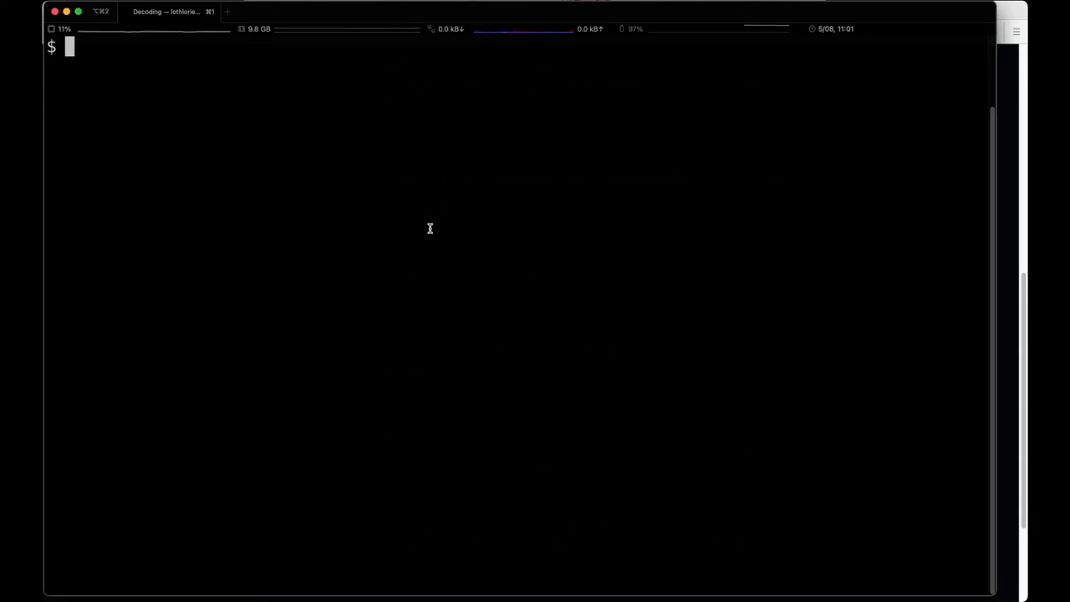
Print the bin/get_gitdesc.php script with cat
type("cat bin/")
type("cd Security")
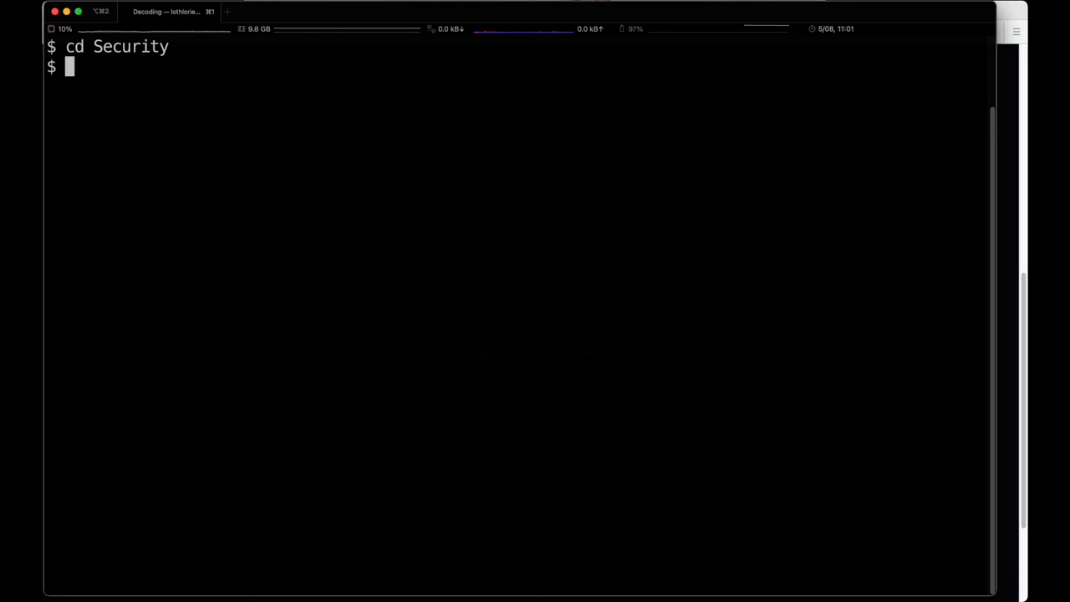
type("cat bin/g")
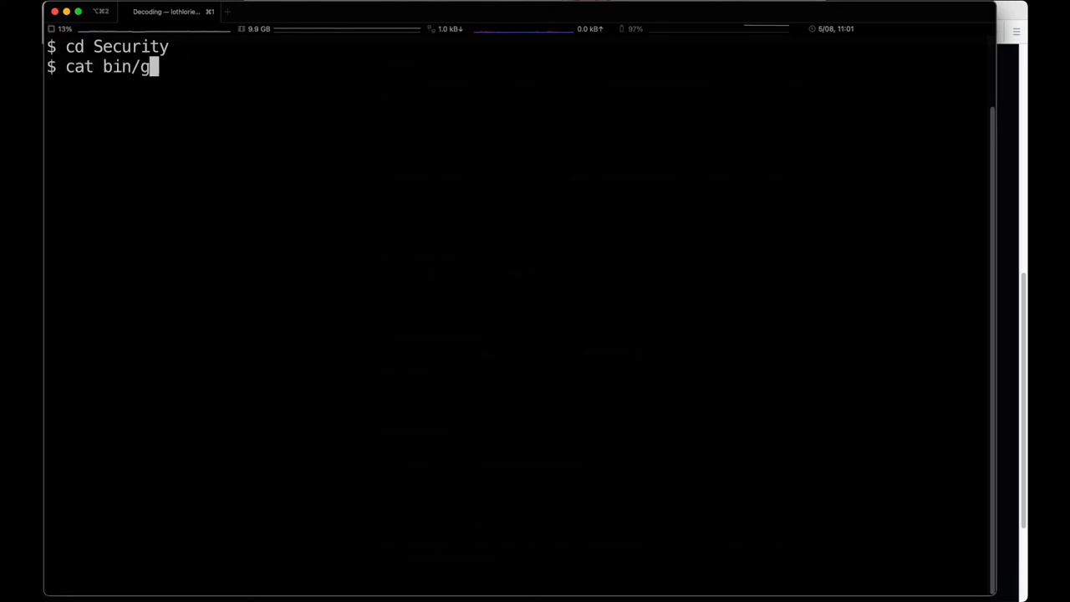
type("et_gitp")
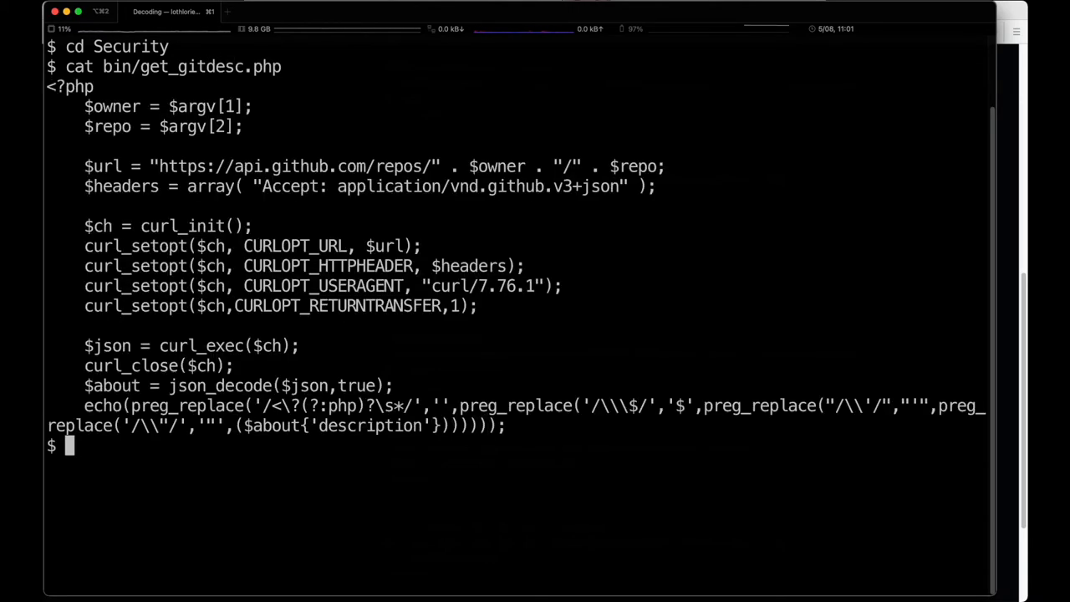
mouse_move(546, 412)
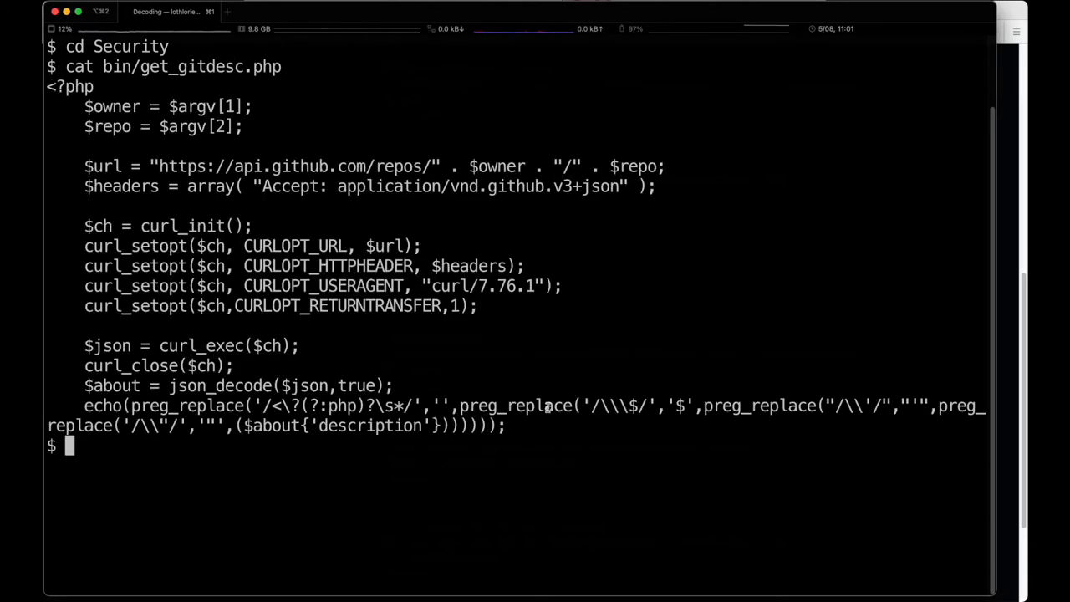
mouse_move(594, 457)
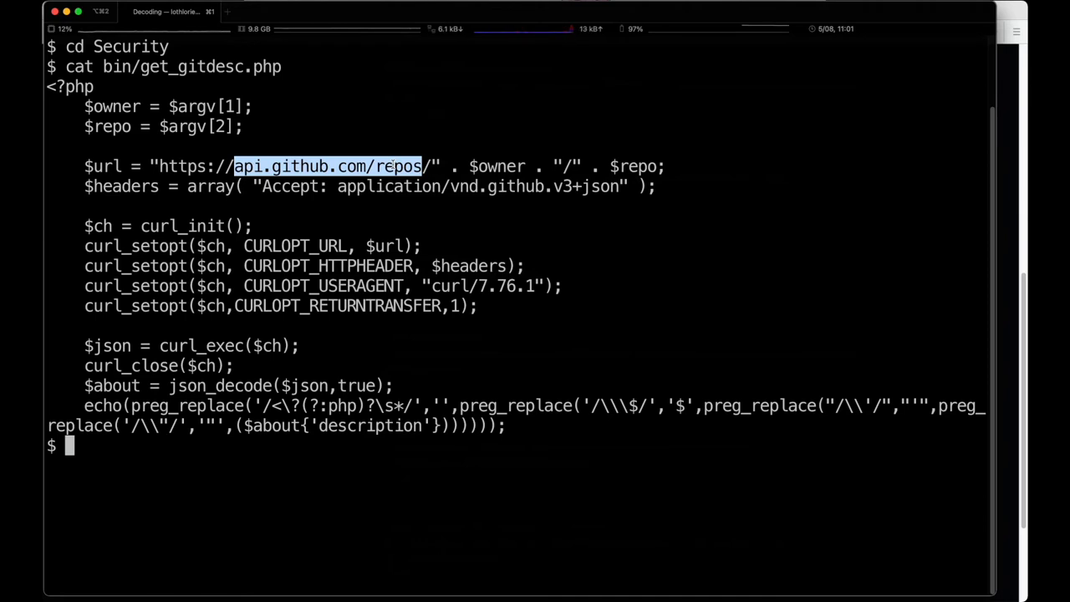
type("curl")
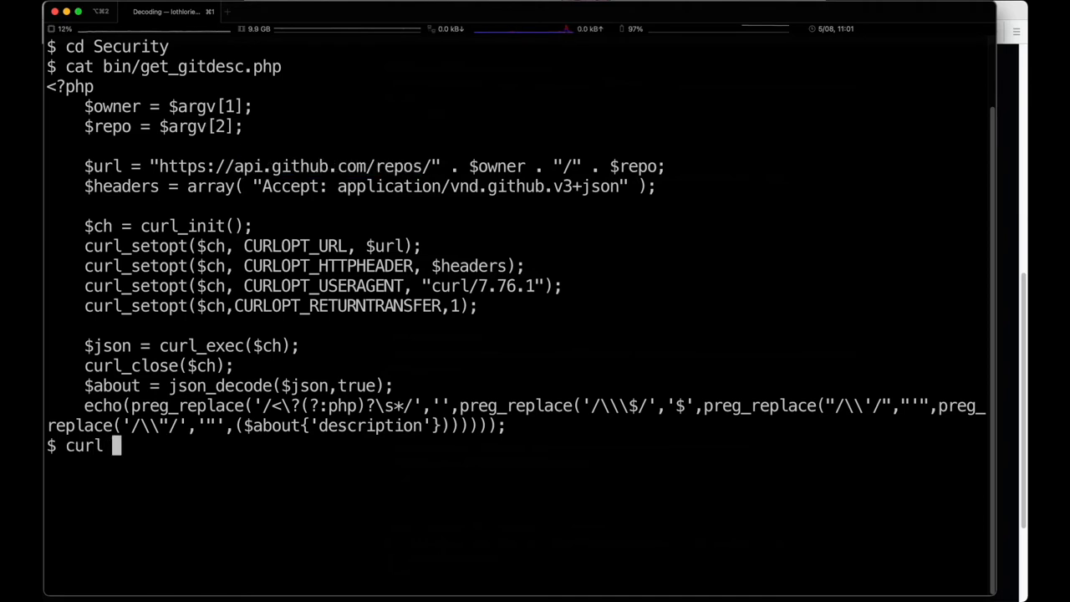
Fetch raffanazmi/v7 repository JSON from api.github.com with curl
type("-")
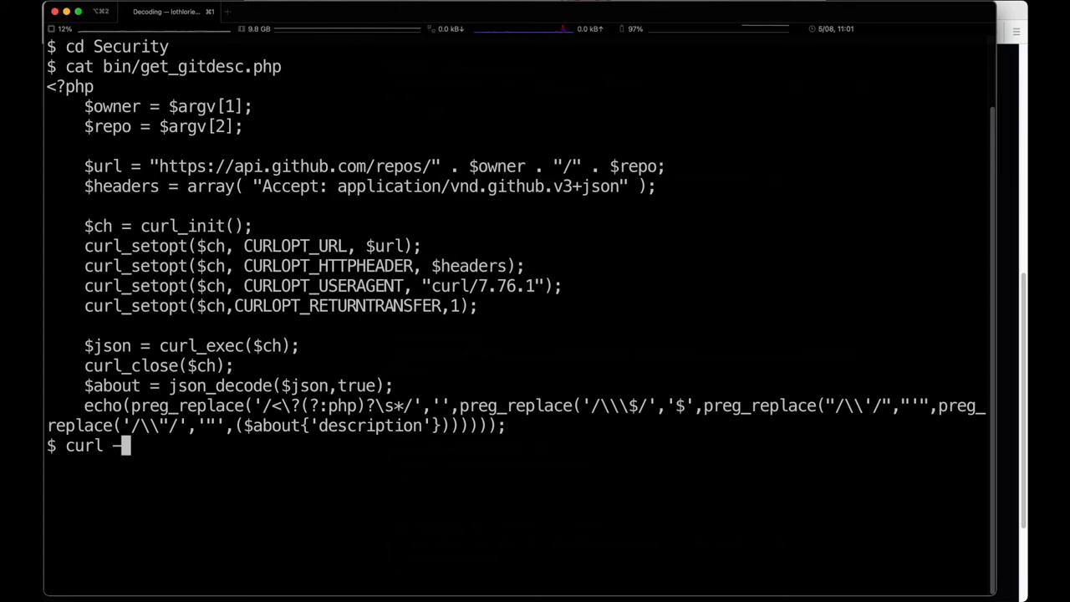
type("https://api.github.com/repos/raffanazmi")
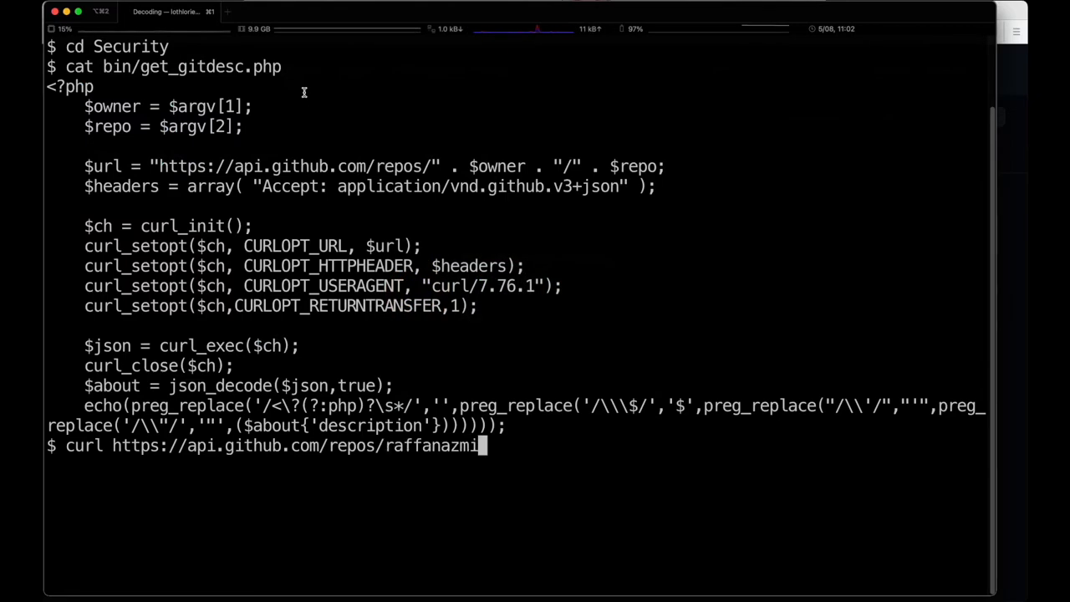
type("/v7")
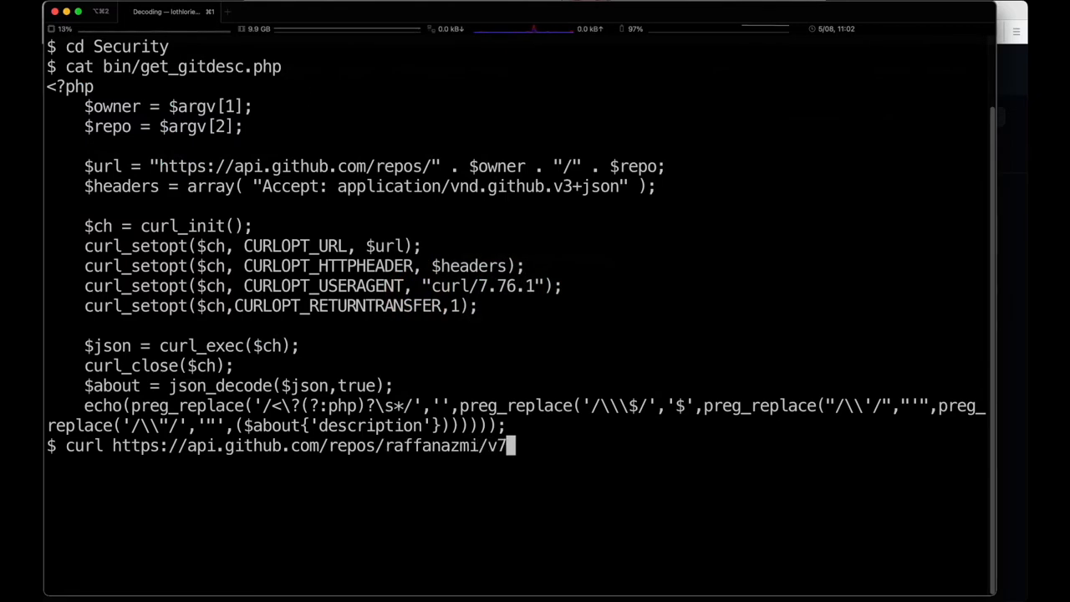
key("Return")
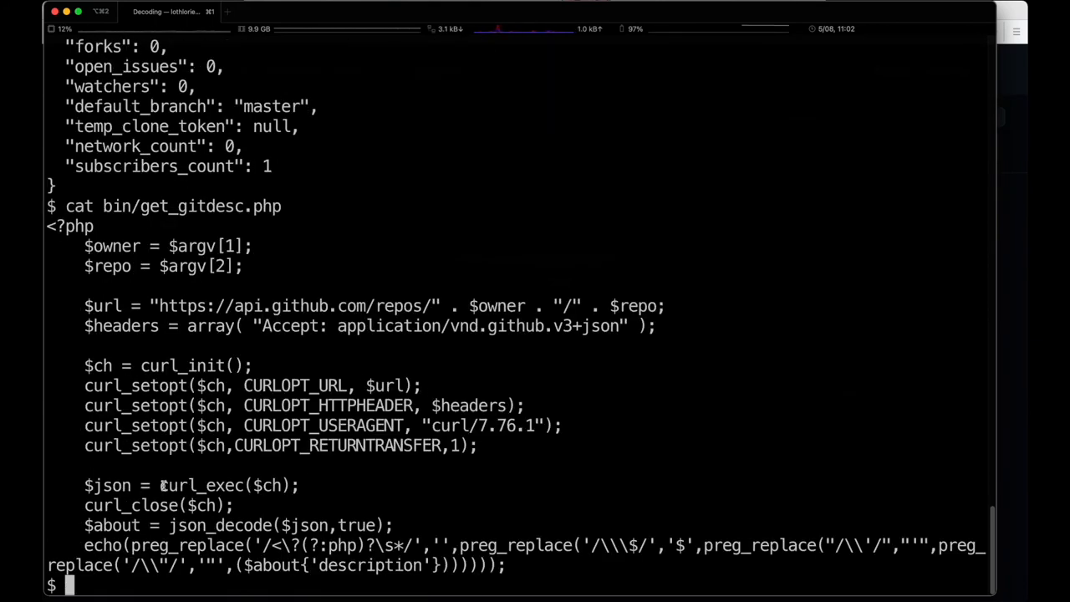
mouse_move(316, 446)
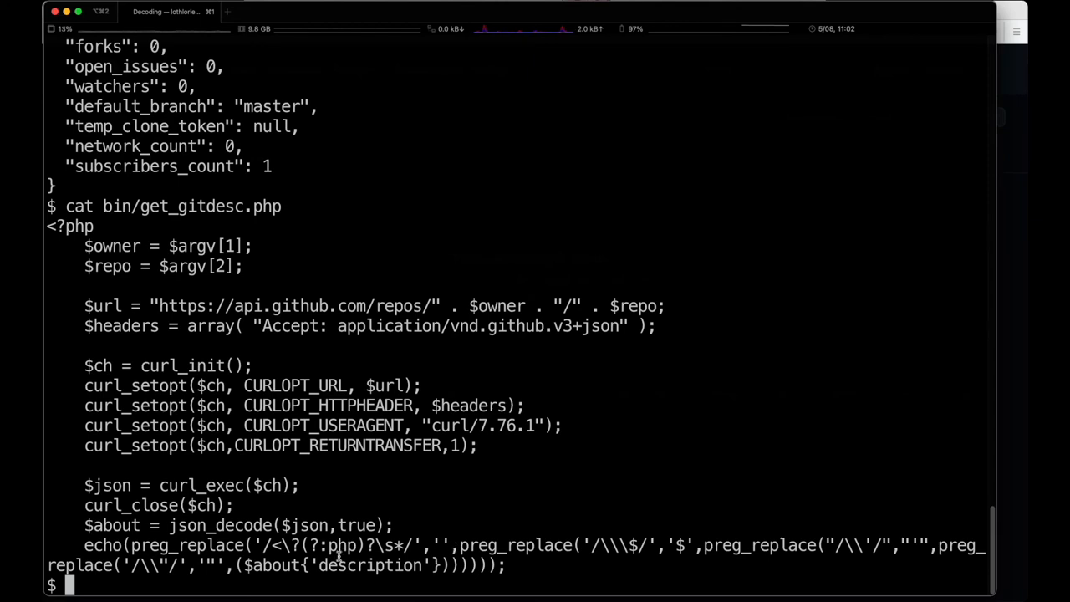
mouse_move(635, 550)
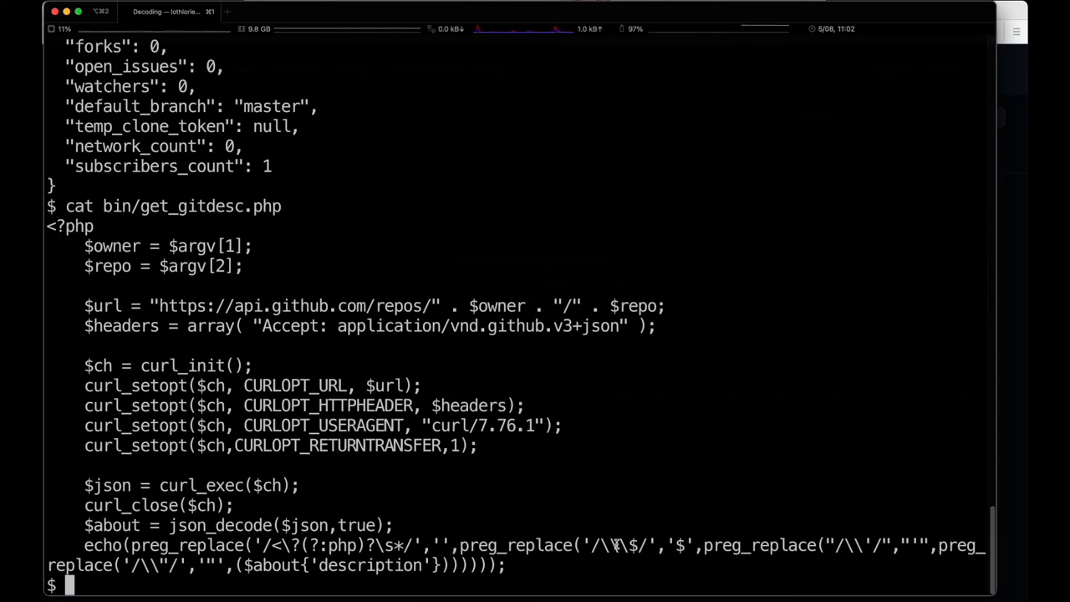
type("cat bin/get_gitdesc.php")
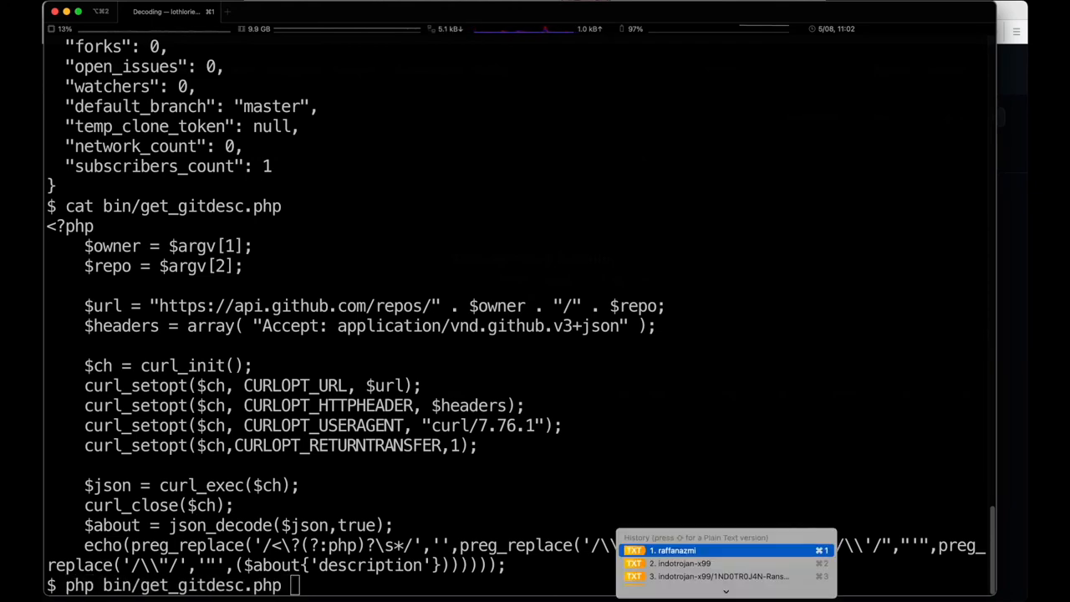
type("raffanazmi v7 >")
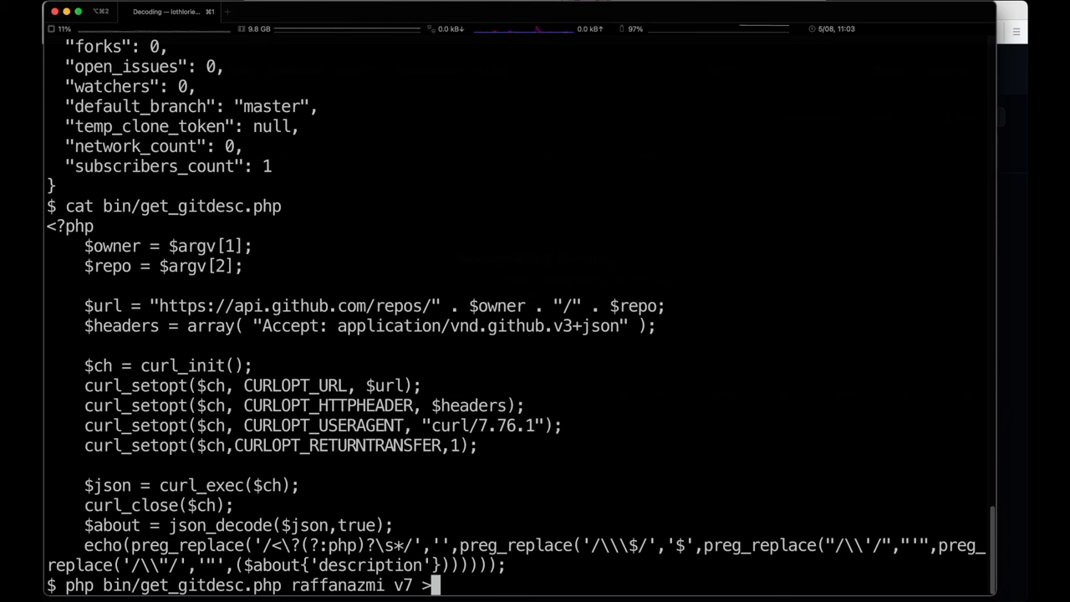
type("analysis/github/")
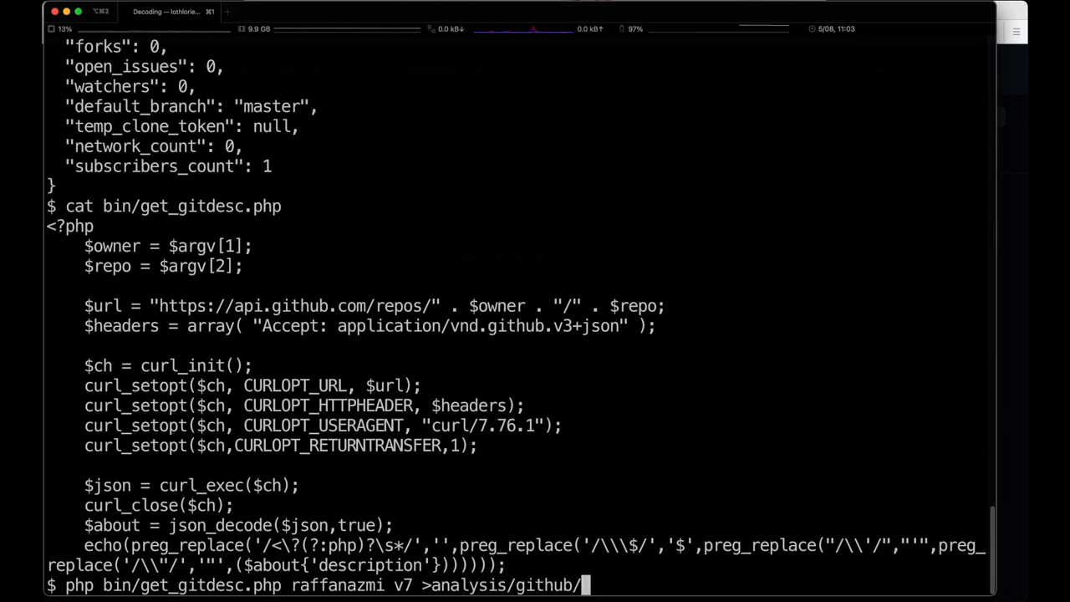
type("raffanazmi.v7.php")
type("cat !$")
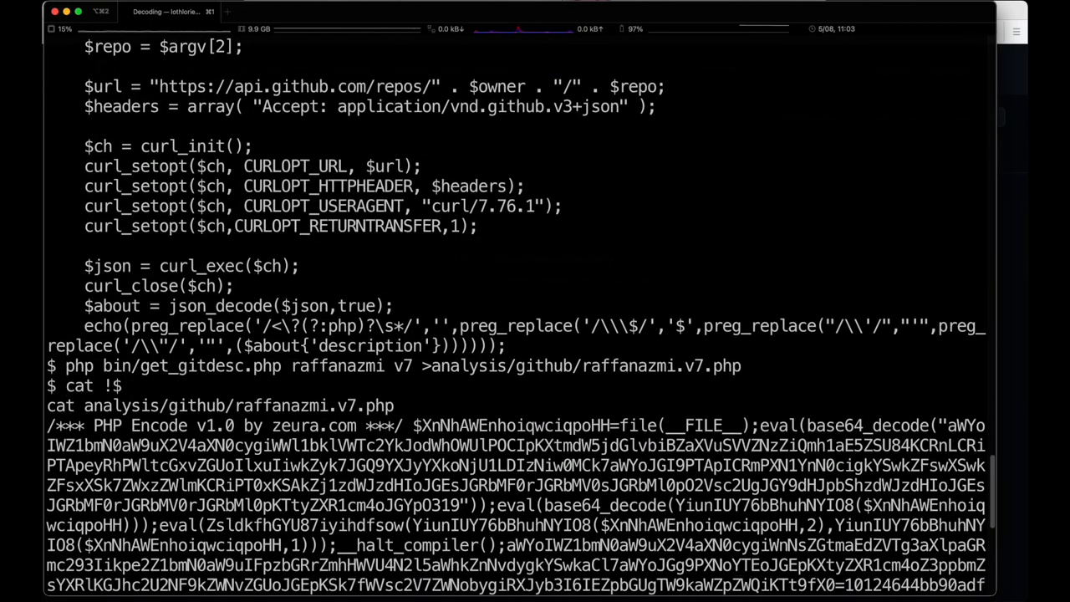
Scroll through the encoded raffanazmi.v7.php payload after __halt_compiler()
scroll("down", 3)
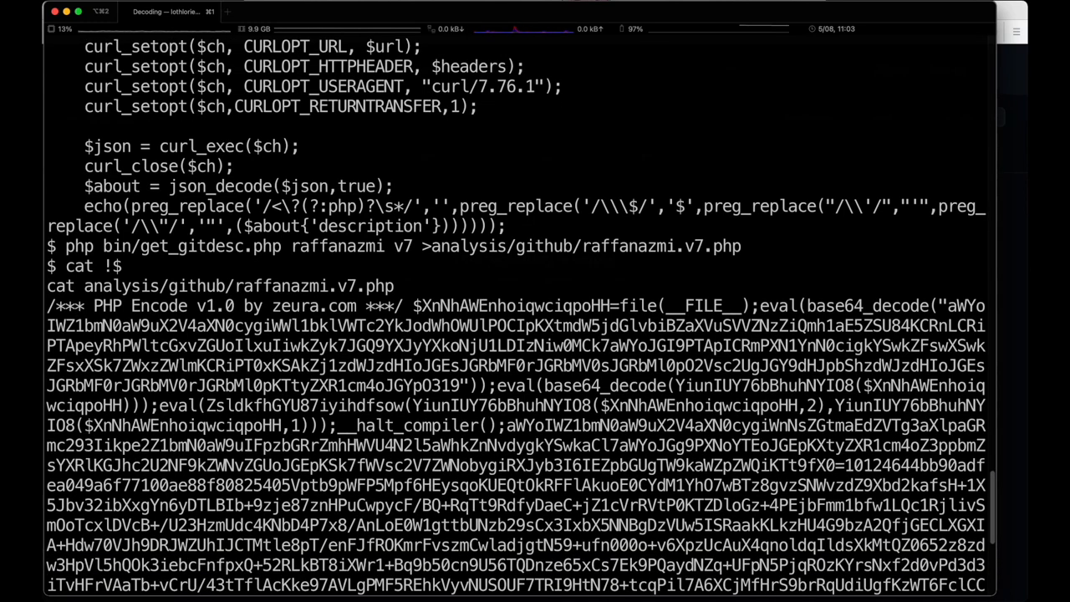
scroll("down", 3)
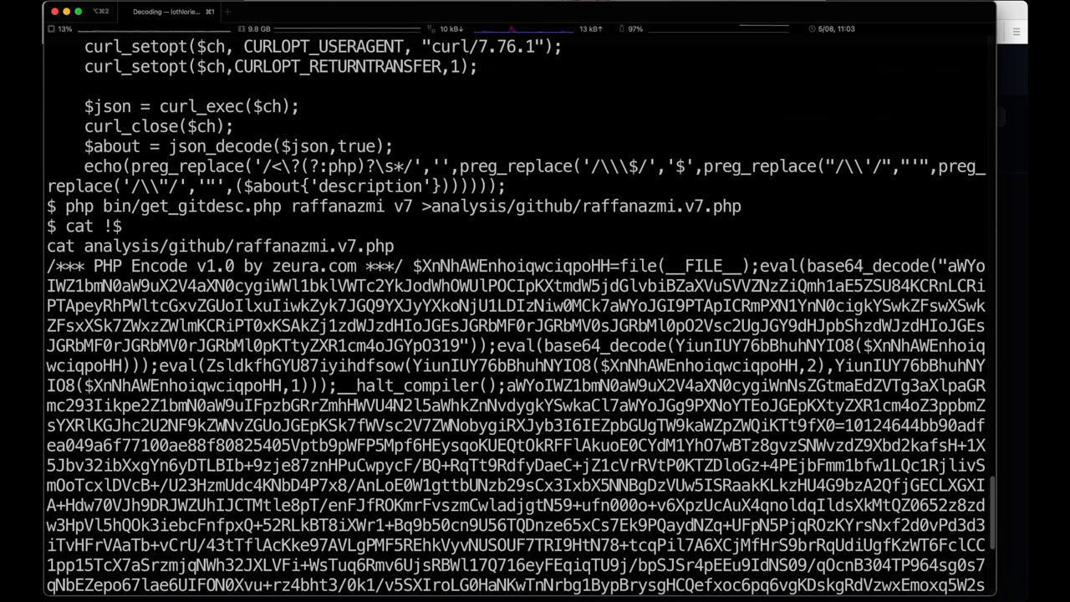